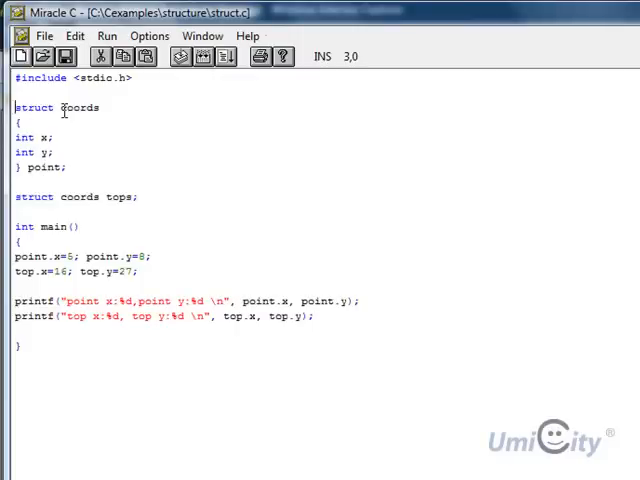
- Inspect the coords struct name and point variable, then move the caret after the tops declaration
double_click(82, 107)
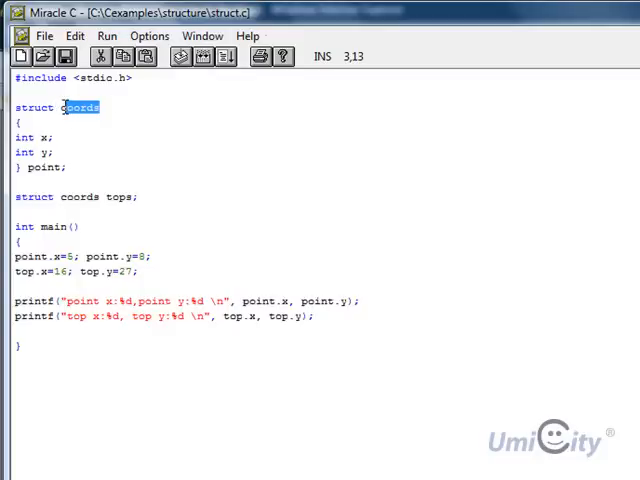
mouse_move(129, 107)
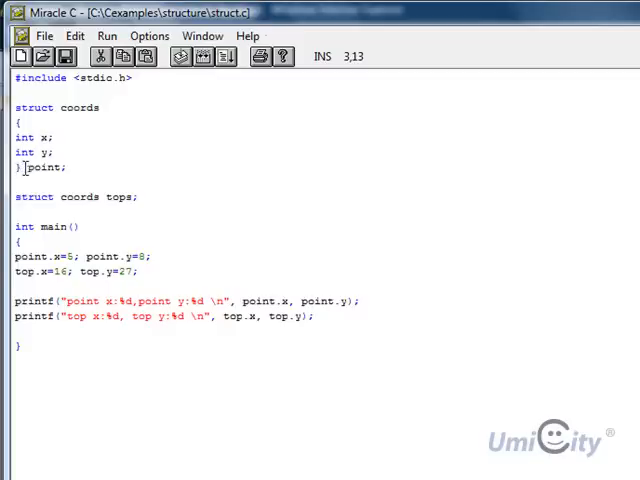
double_click(45, 167)
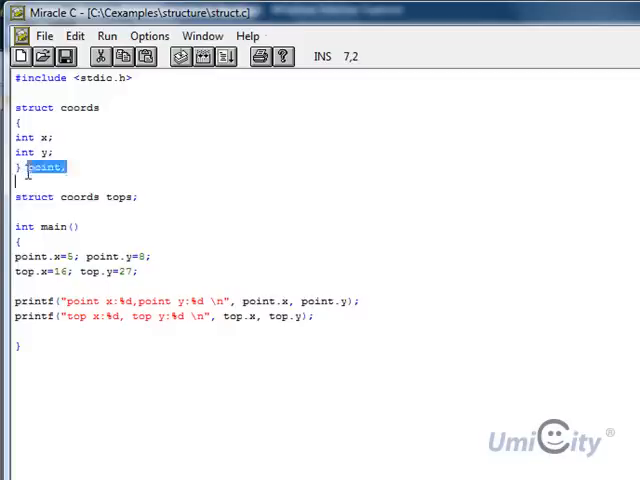
click(48, 152)
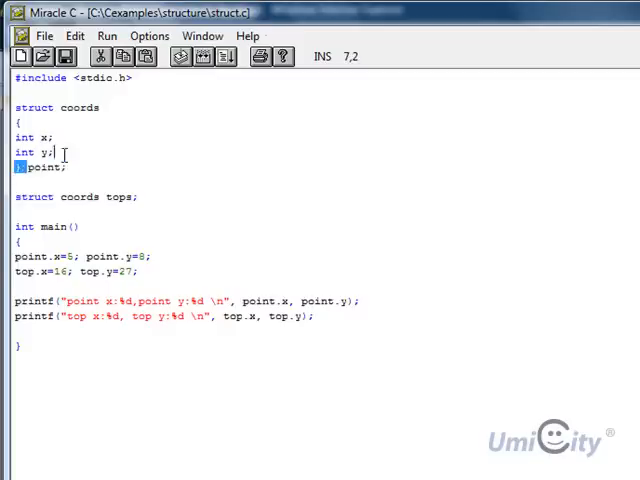
double_click(44, 166)
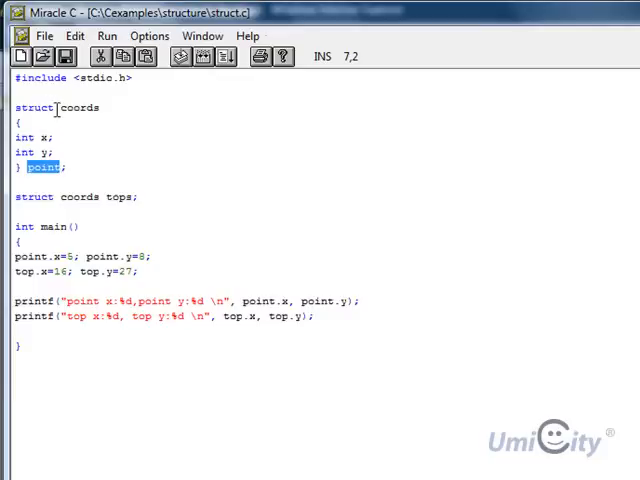
click(62, 107)
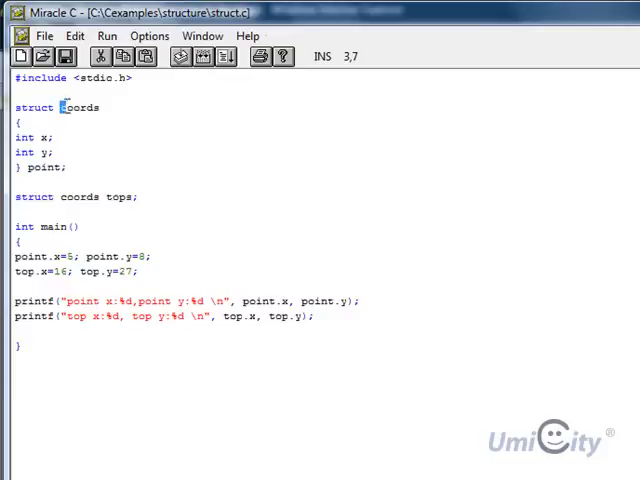
double_click(80, 107)
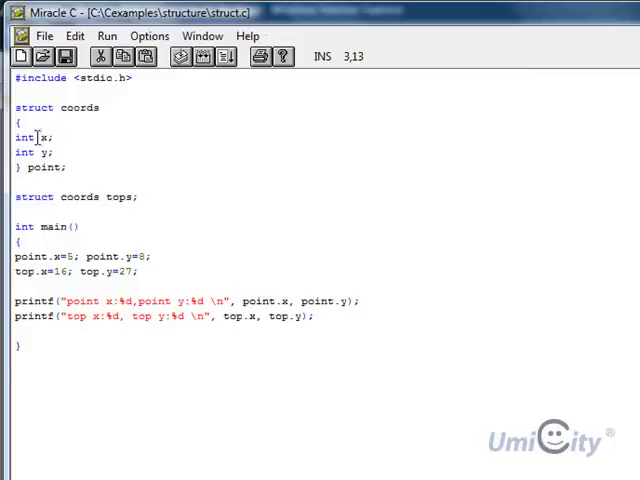
mouse_move(28, 152)
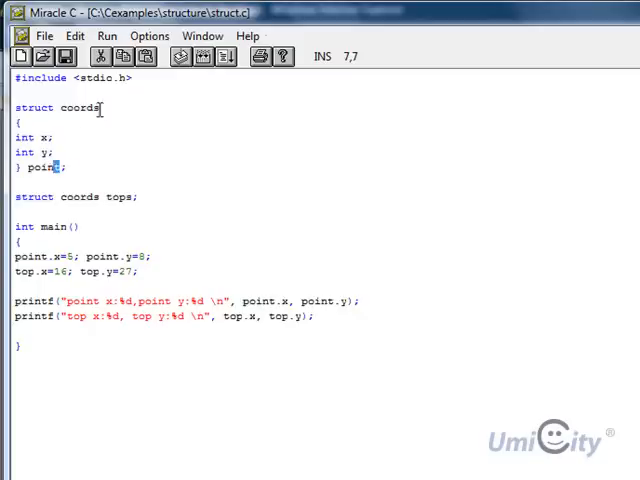
double_click(80, 107)
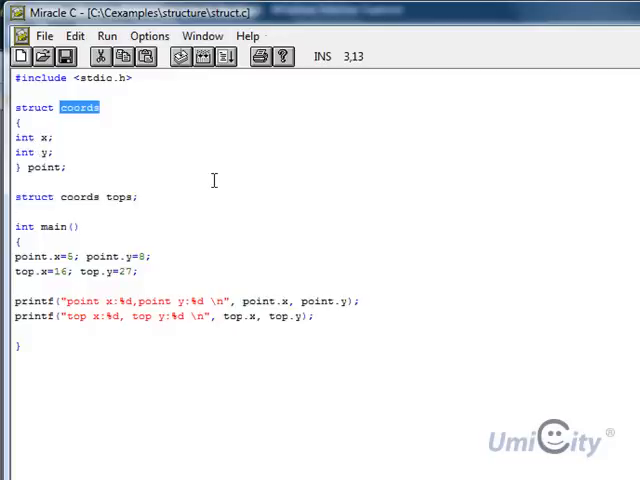
click(142, 197)
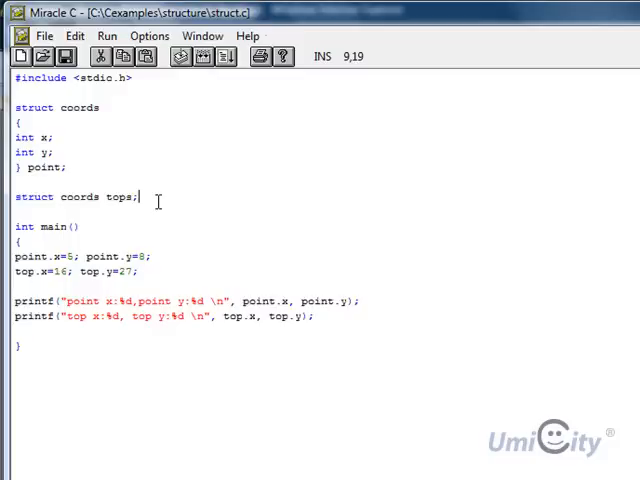
mouse_move(128, 198)
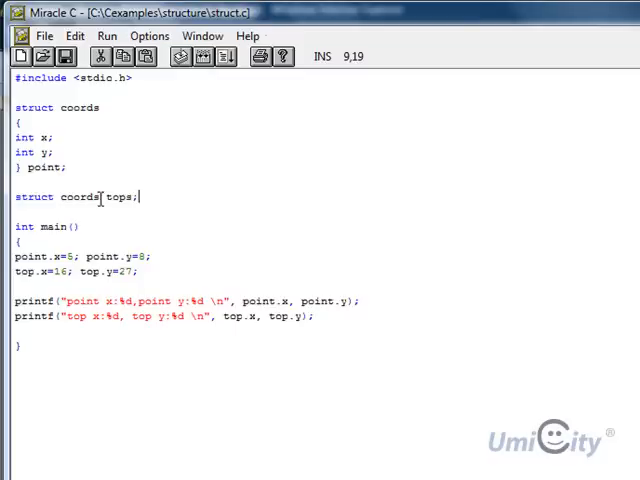
mouse_move(122, 170)
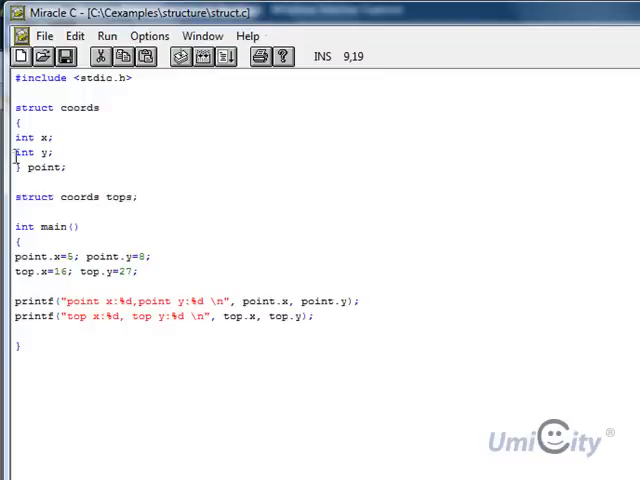
mouse_move(107, 195)
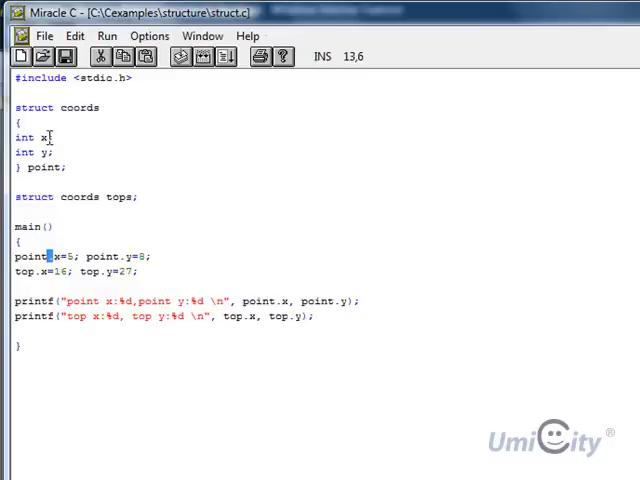
click(97, 257)
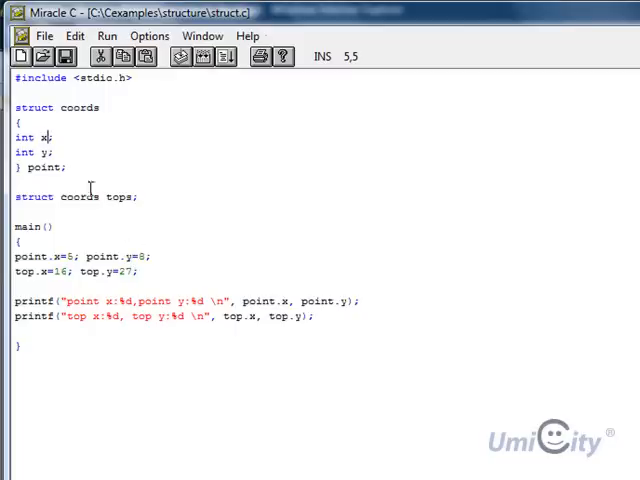
mouse_move(135, 255)
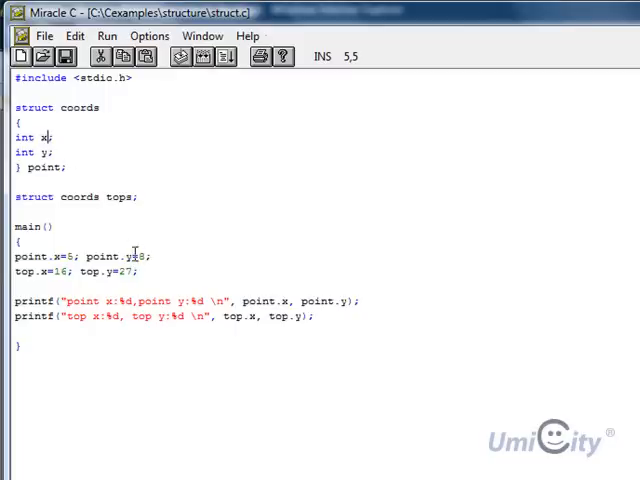
mouse_move(112, 211)
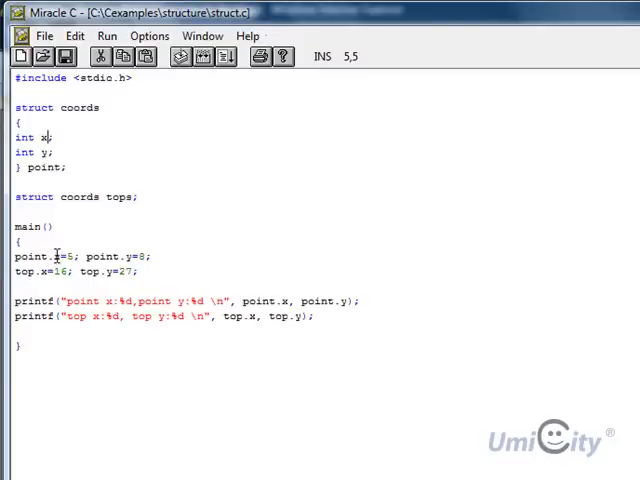
mouse_move(137, 256)
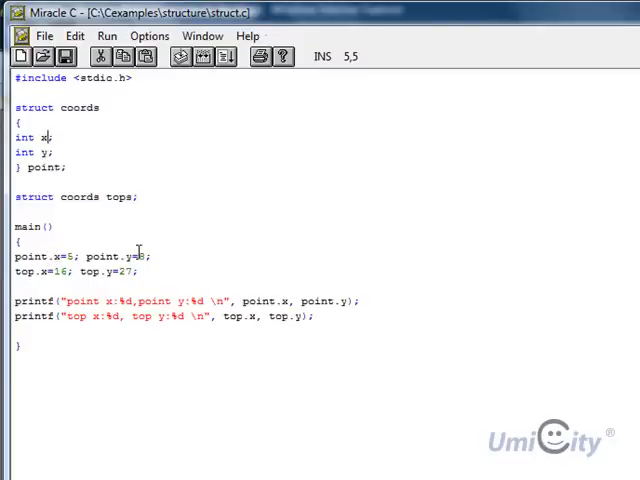
mouse_move(105, 227)
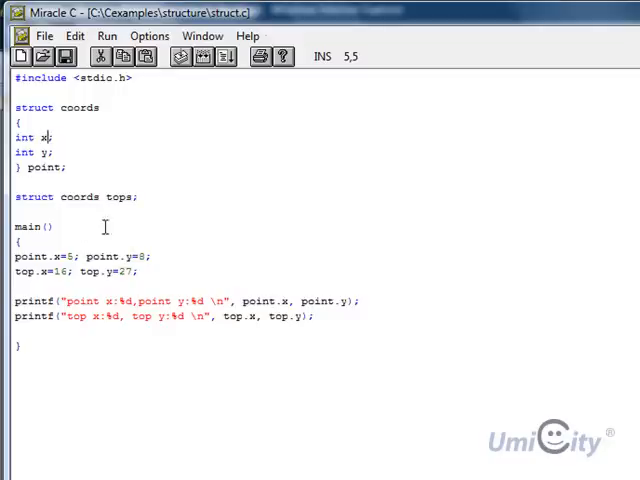
mouse_move(30, 272)
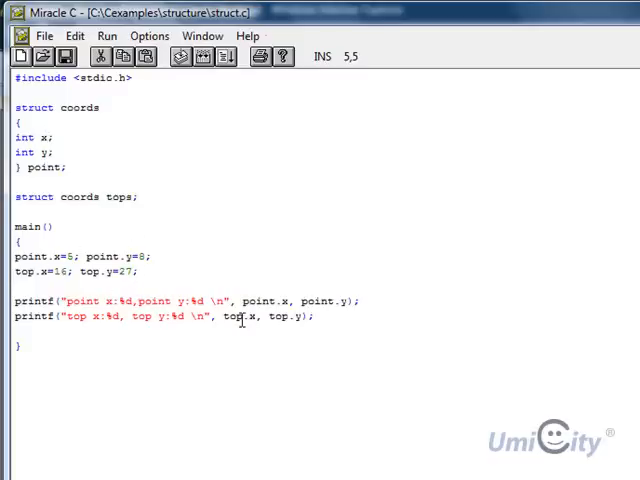
mouse_move(445, 344)
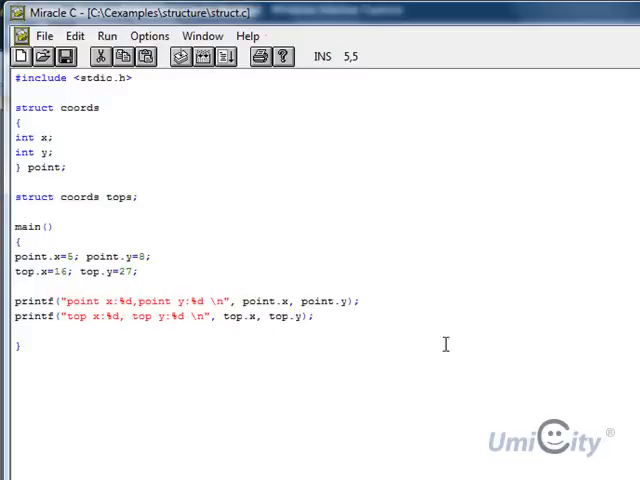
mouse_move(233, 308)
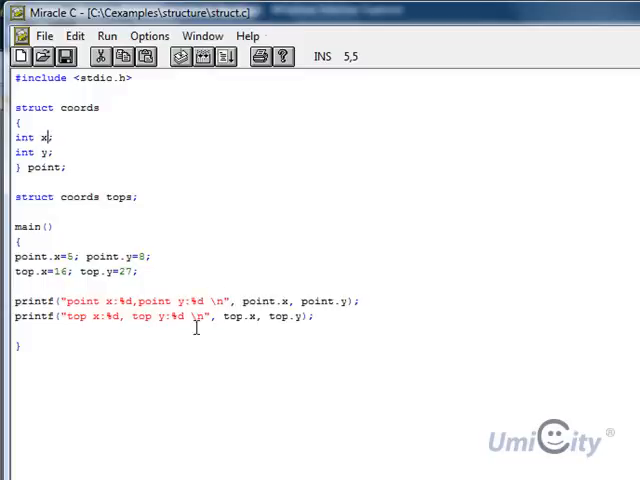
mouse_move(260, 301)
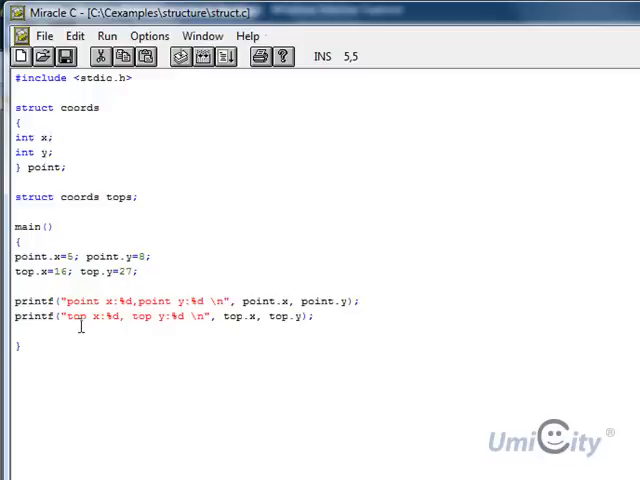
mouse_move(266, 340)
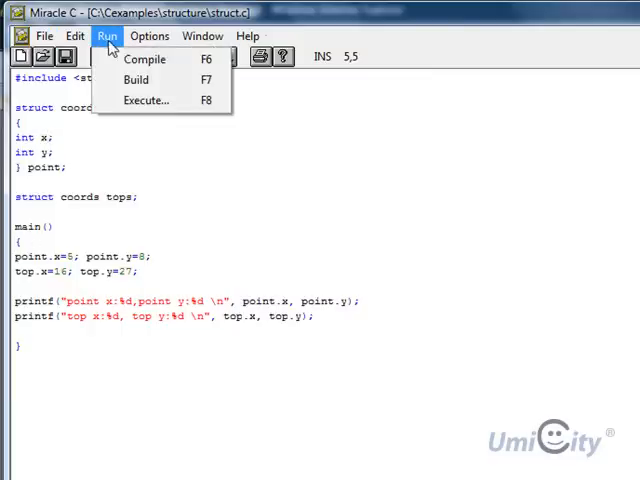
- Build struct.c, see the 'top' not found error on line 14, and dismiss the reminder
click(144, 59)
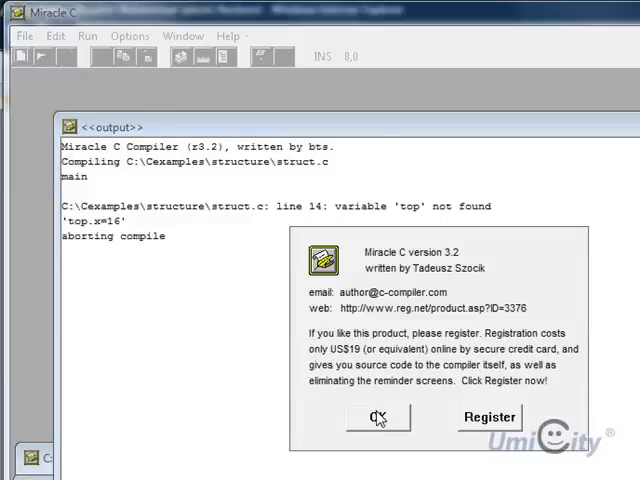
click(377, 417)
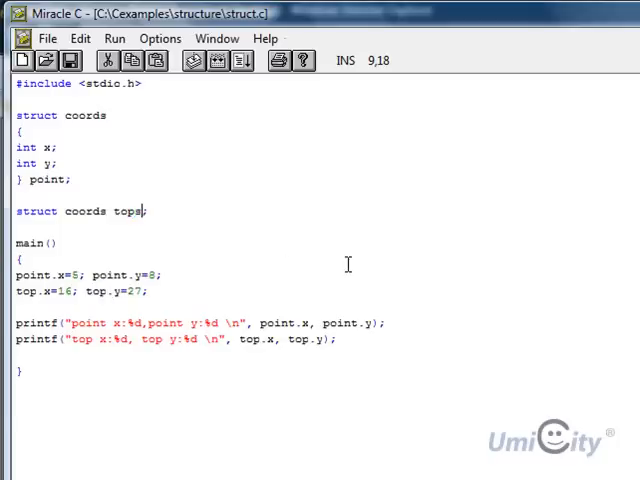
- Rename tops to top, save struct.c, and rebuild until 'Build completed' appears
key(Backspace)
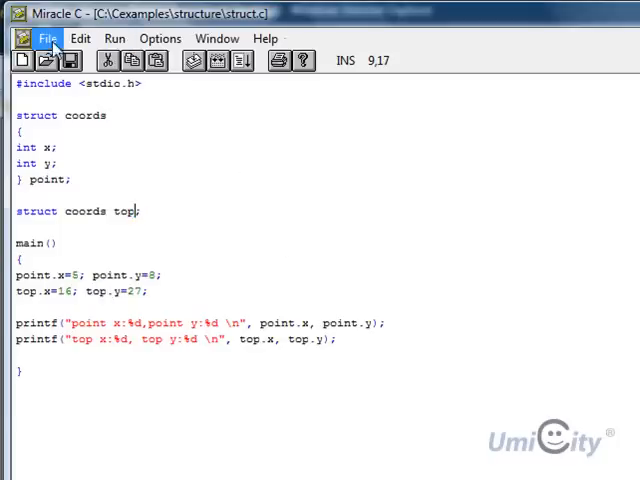
click(29, 26)
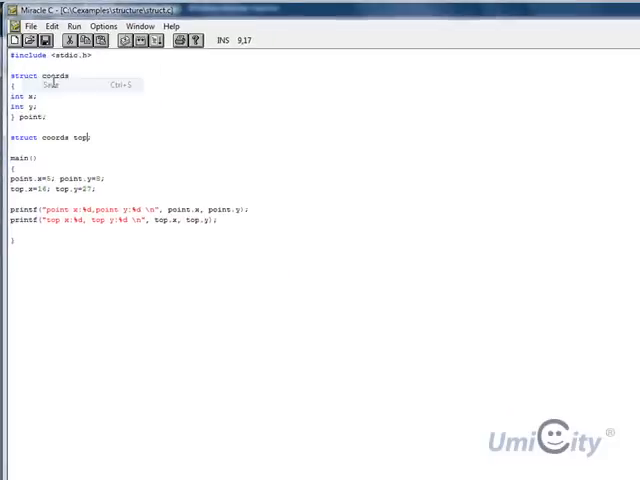
click(102, 25)
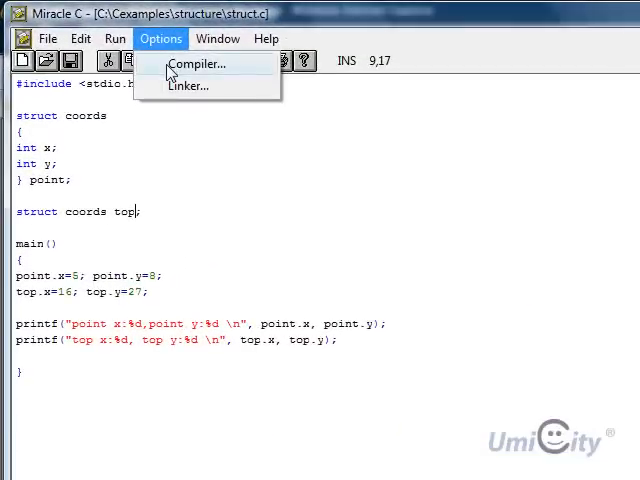
click(197, 63)
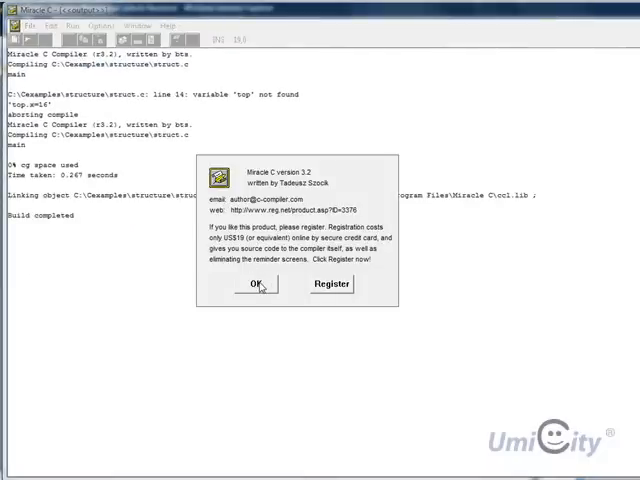
click(256, 284)
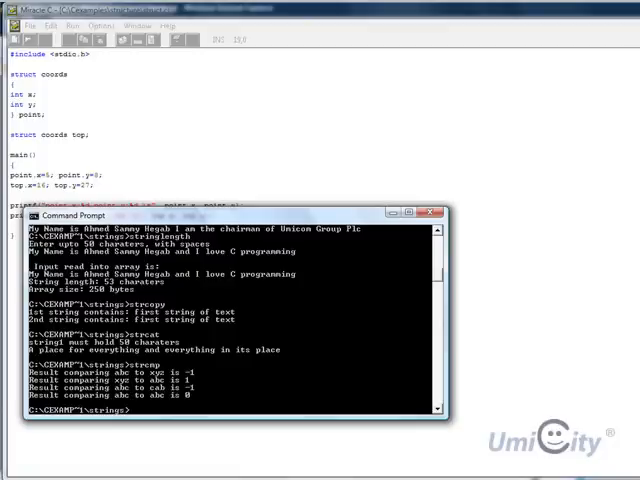
mouse_move(160, 18)
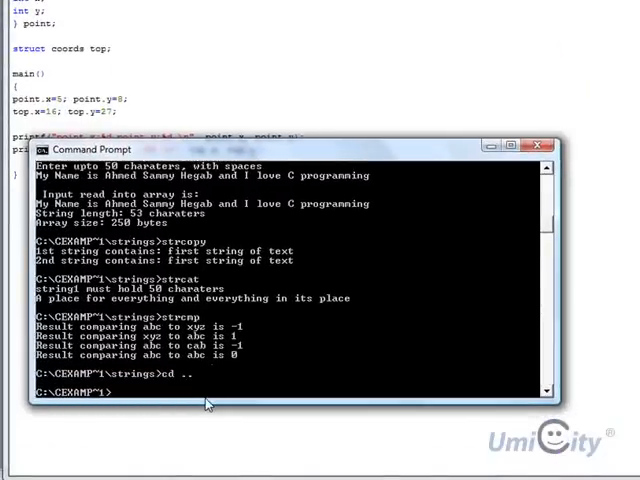
- Change into the structure folder and run struct, printing point 5,8 and top 16,27
text(cd)
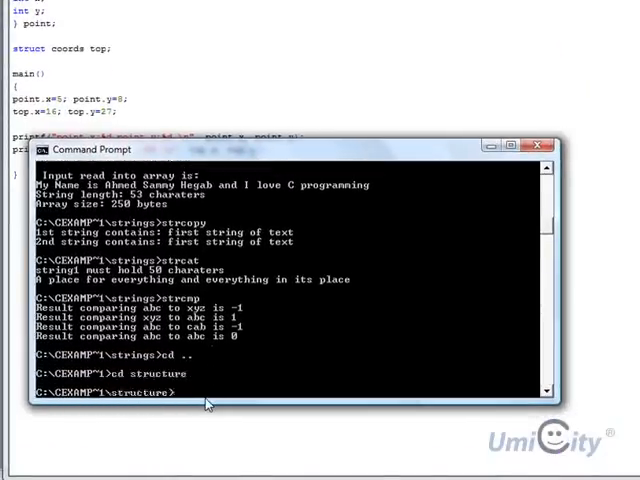
text(struct)
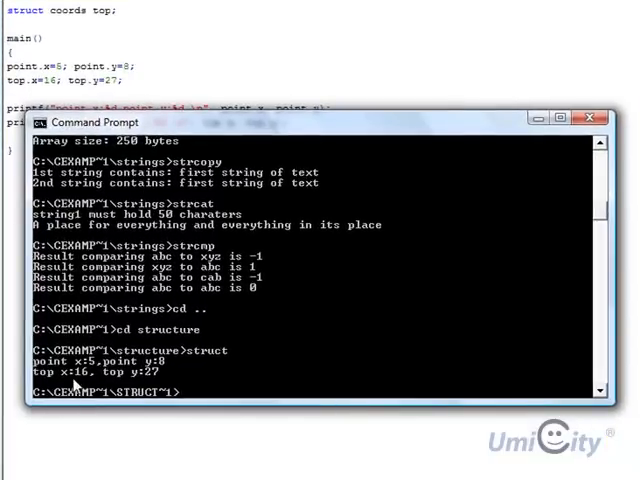
mouse_move(148, 372)
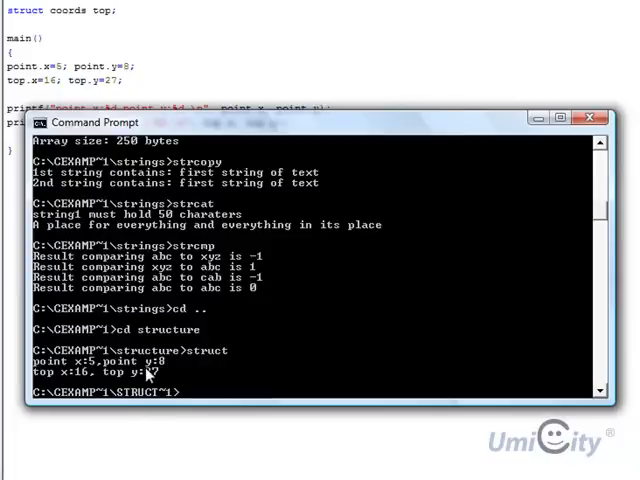